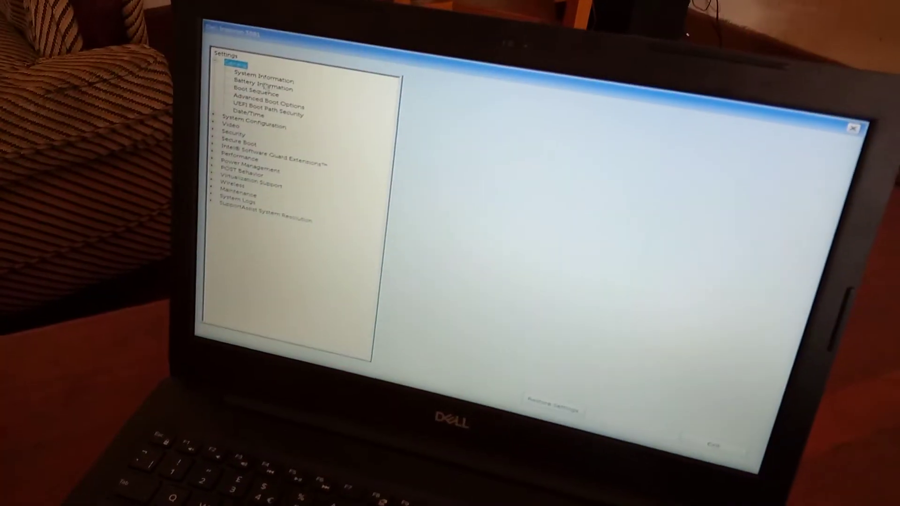
Review Boot Sequence, UEFI Boot Path Security and Advanced Boot Options, then expand System Configuration
click(249, 94)
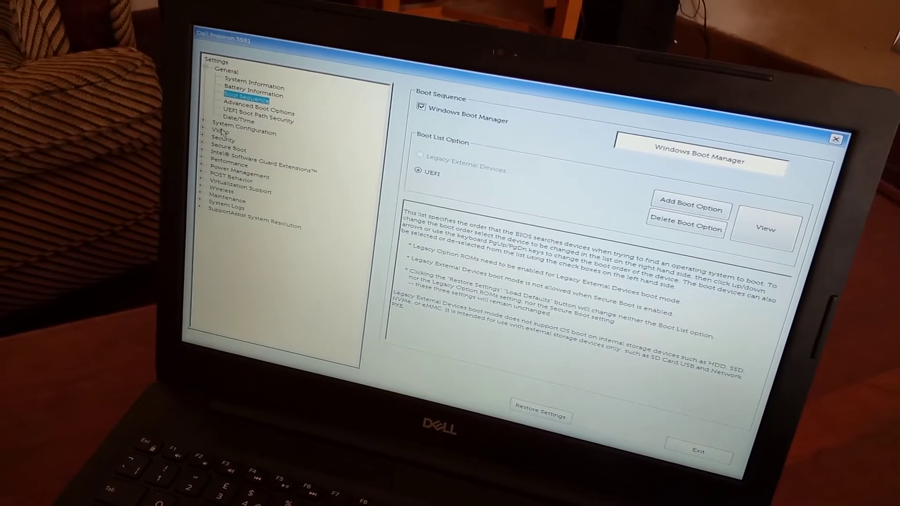
click(257, 113)
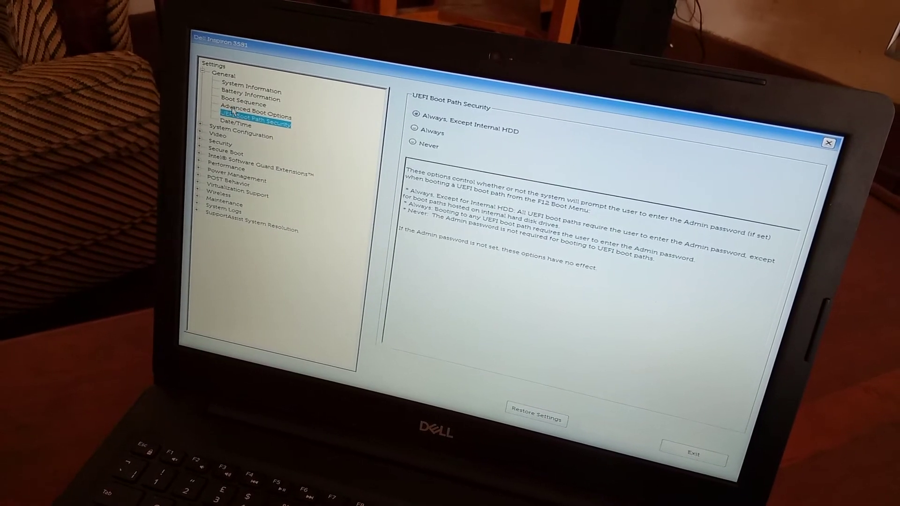
click(247, 111)
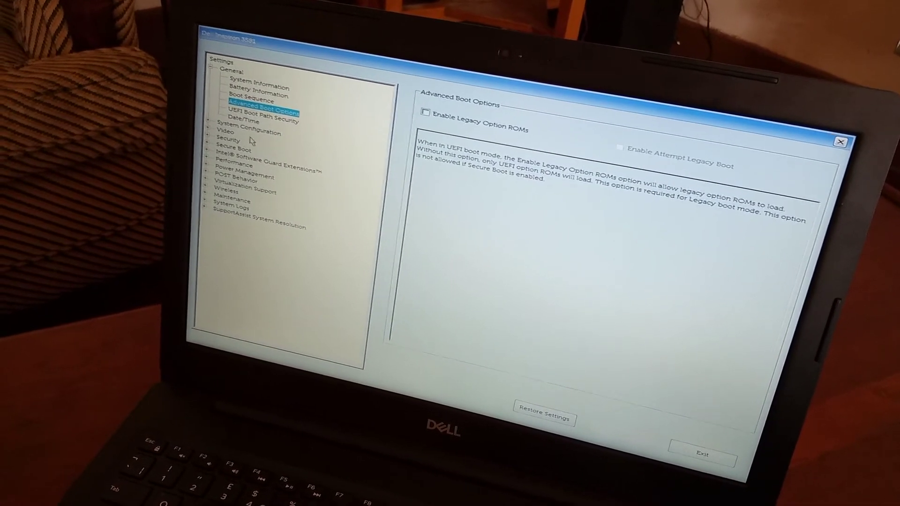
click(212, 124)
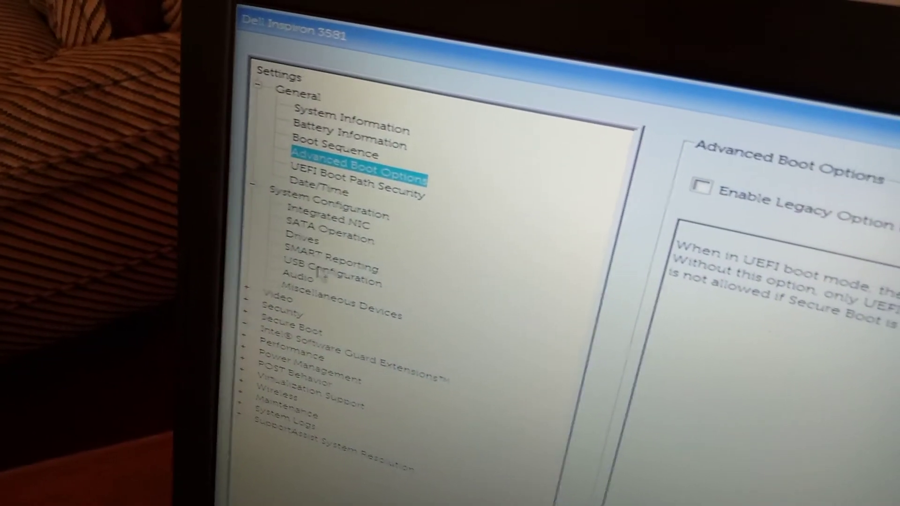
Enable USB Boot Support in USB Configuration and apply the change, confirming with OK
click(313, 265)
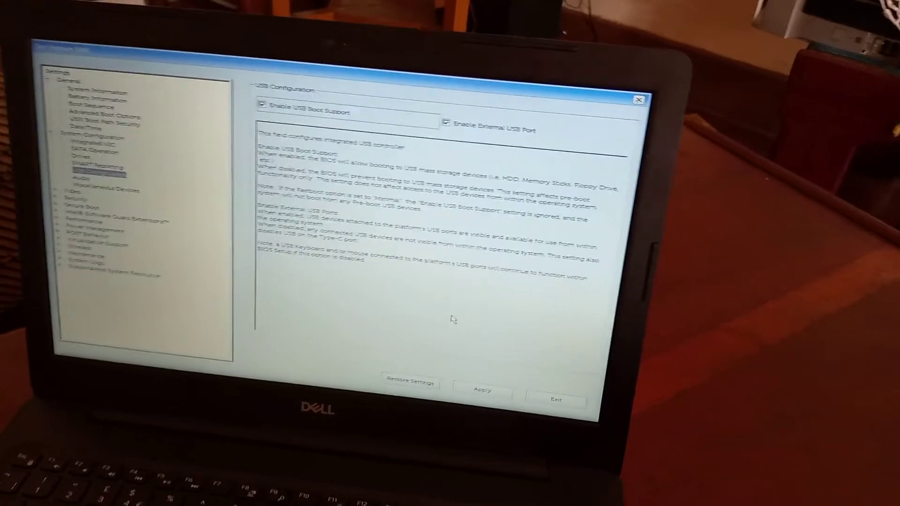
click(482, 393)
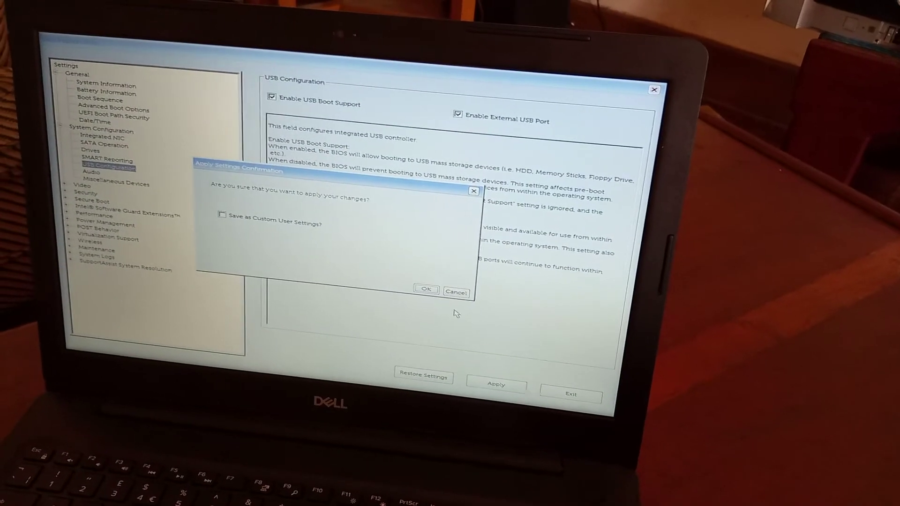
click(425, 290)
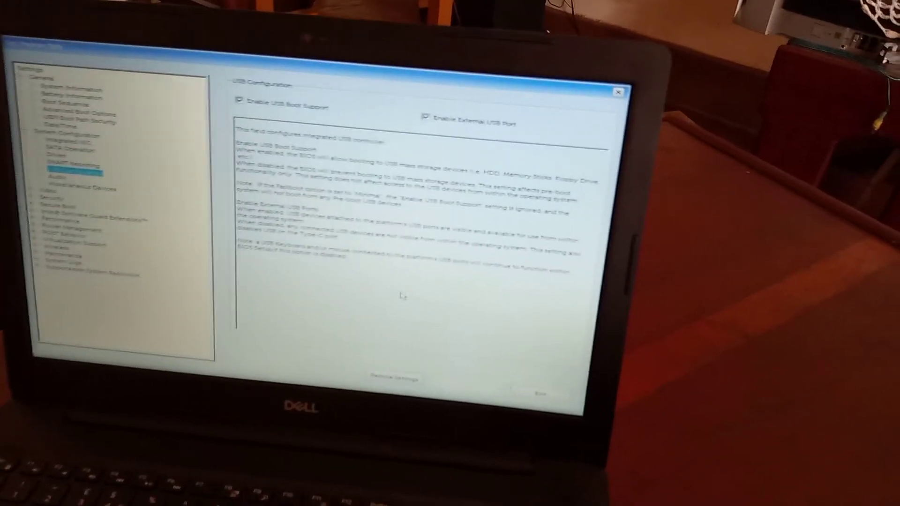